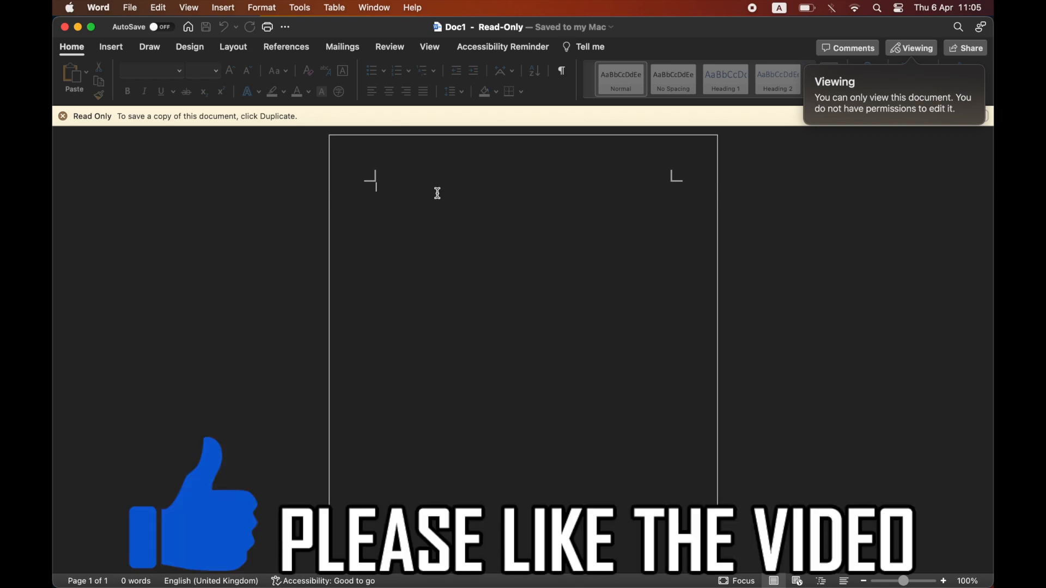
{"action": "mouse_move", "coordinate": [877, 100]}
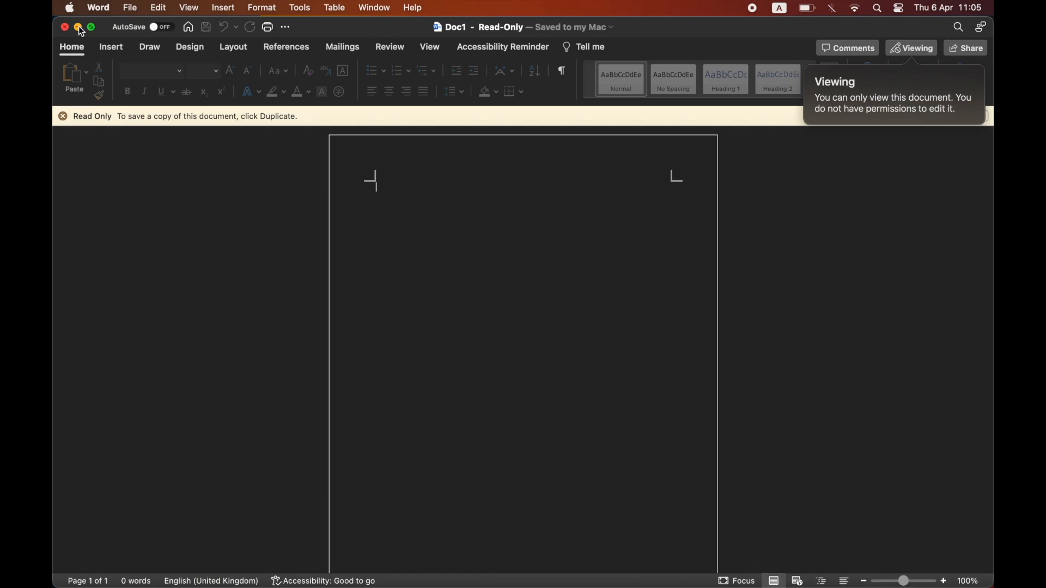
Close the read-only Doc1 in Word and bring up the desktop file's options menu
{"action": "left_click", "coordinate": [78, 26]}
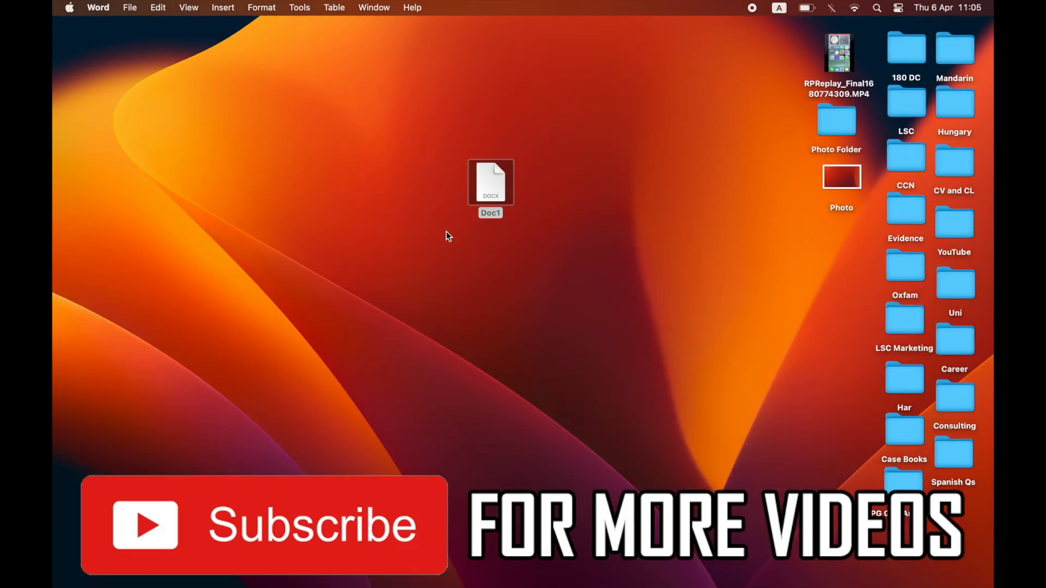
{"action": "left_click", "coordinate": [490, 182]}
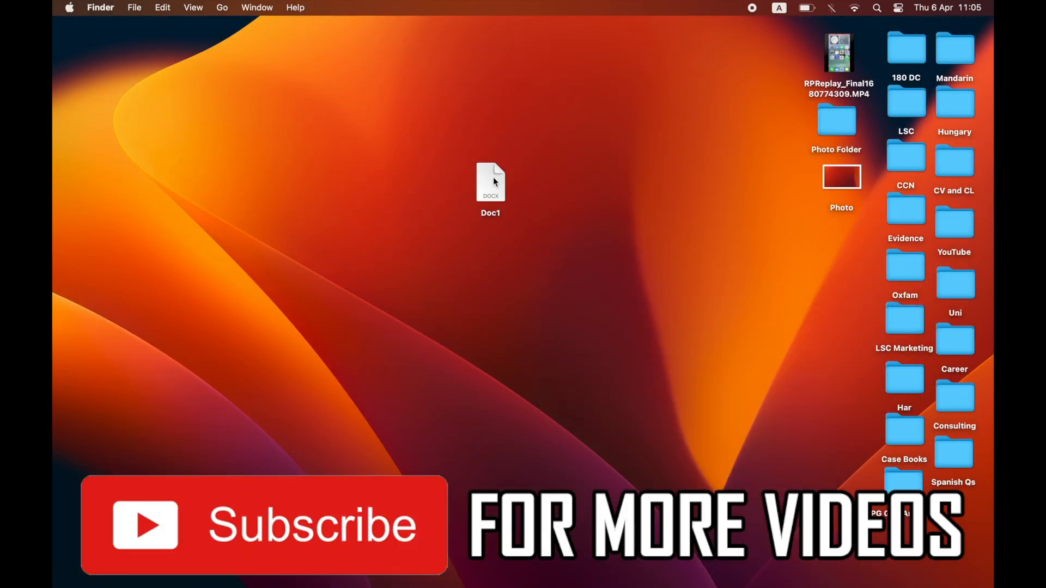
{"action": "right_click", "coordinate": [490, 182]}
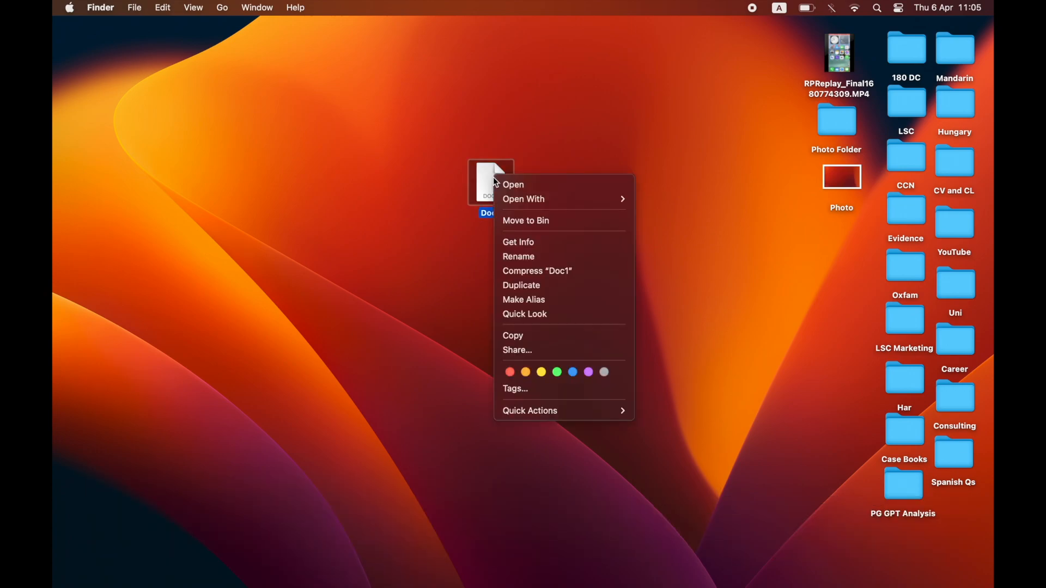
{"action": "mouse_move", "coordinate": [524, 242]}
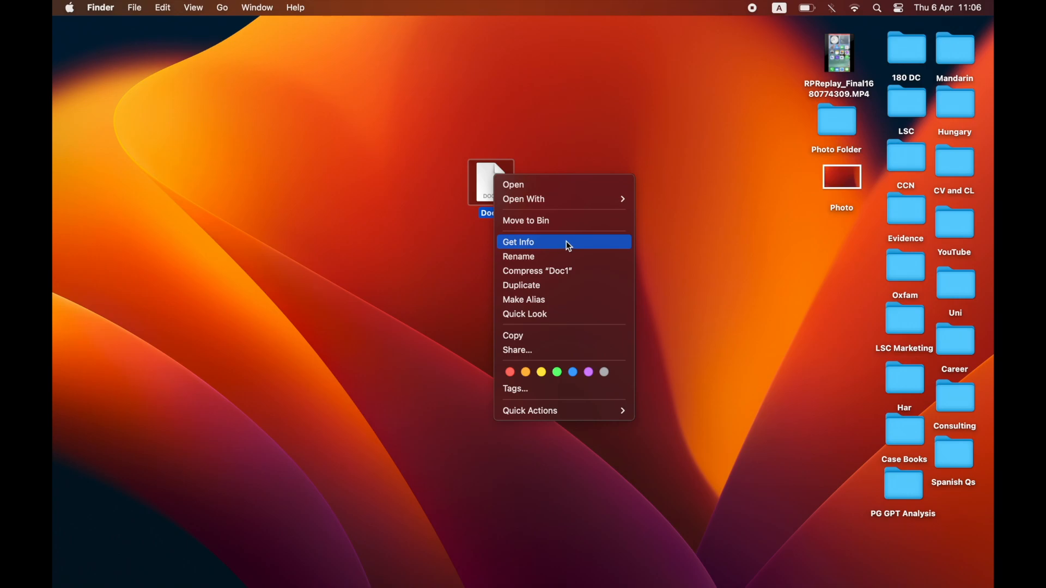
Show Doc1's Get Info Sharing & Permissions and my account's privilege choices
{"action": "left_click", "coordinate": [519, 242]}
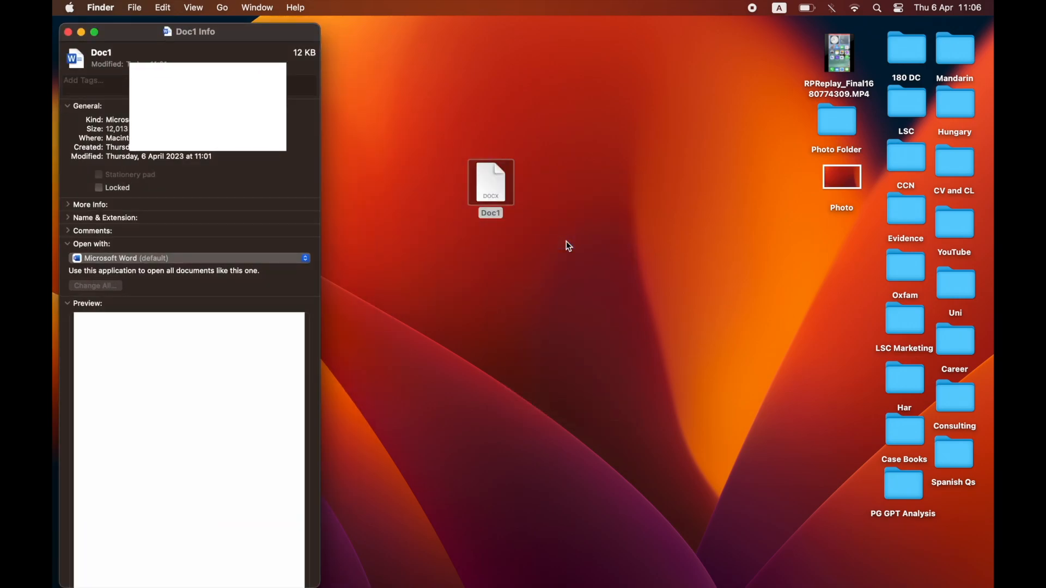
{"action": "mouse_move", "coordinate": [213, 192]}
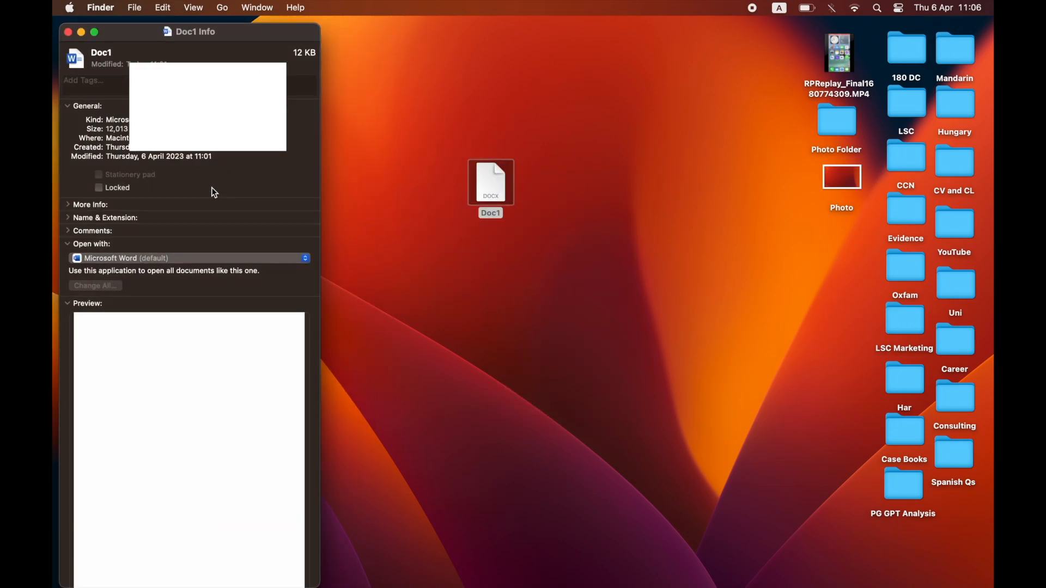
{"action": "scroll", "scroll_direction": "down", "scroll_amount": 3}
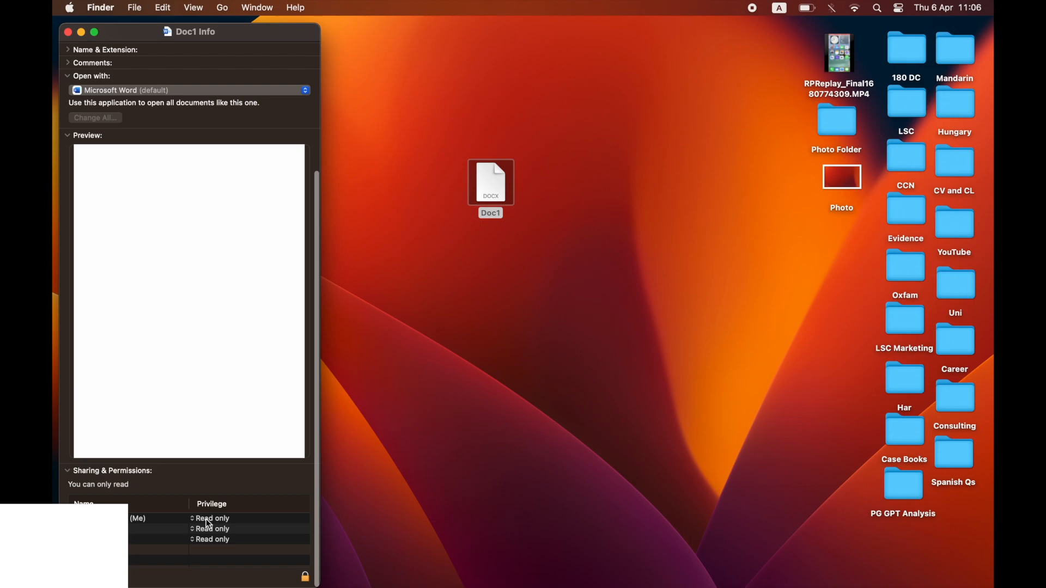
{"action": "left_click", "coordinate": [139, 519]}
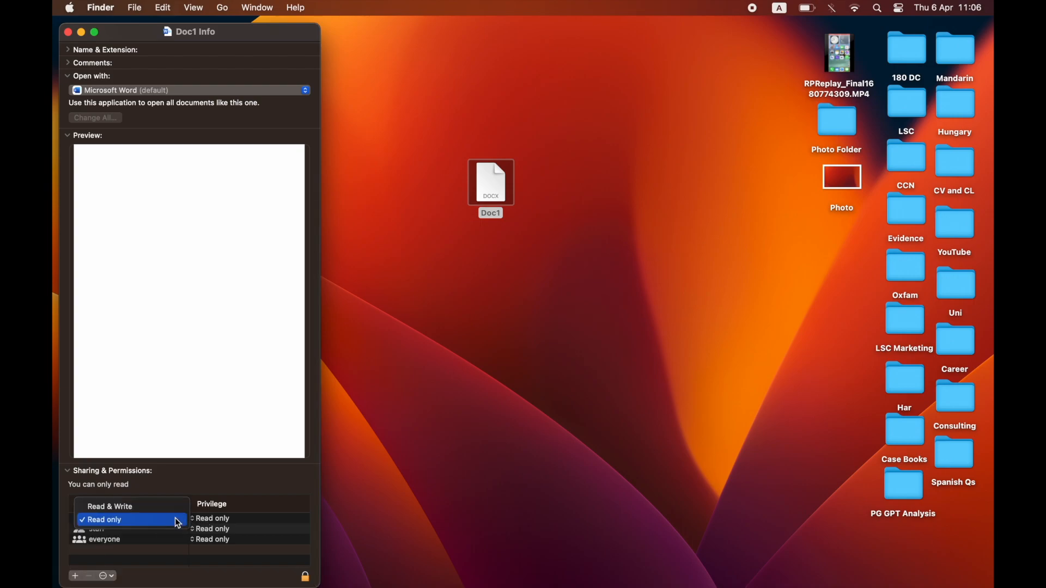
{"action": "mouse_move", "coordinate": [109, 506]}
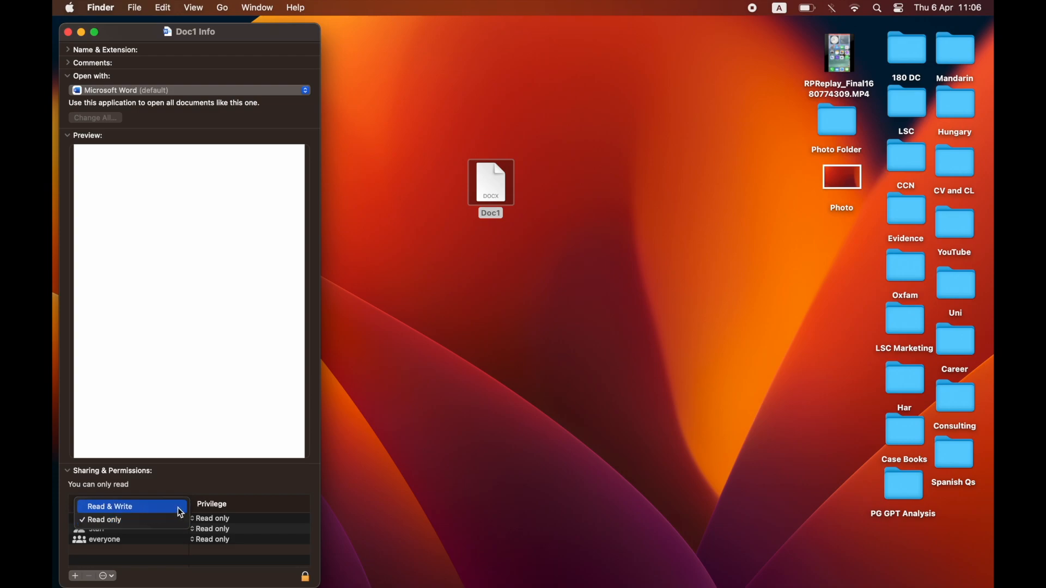
Grant my account Read & Write on Doc1, authorise with password, and close Get Info
{"action": "left_click", "coordinate": [109, 507]}
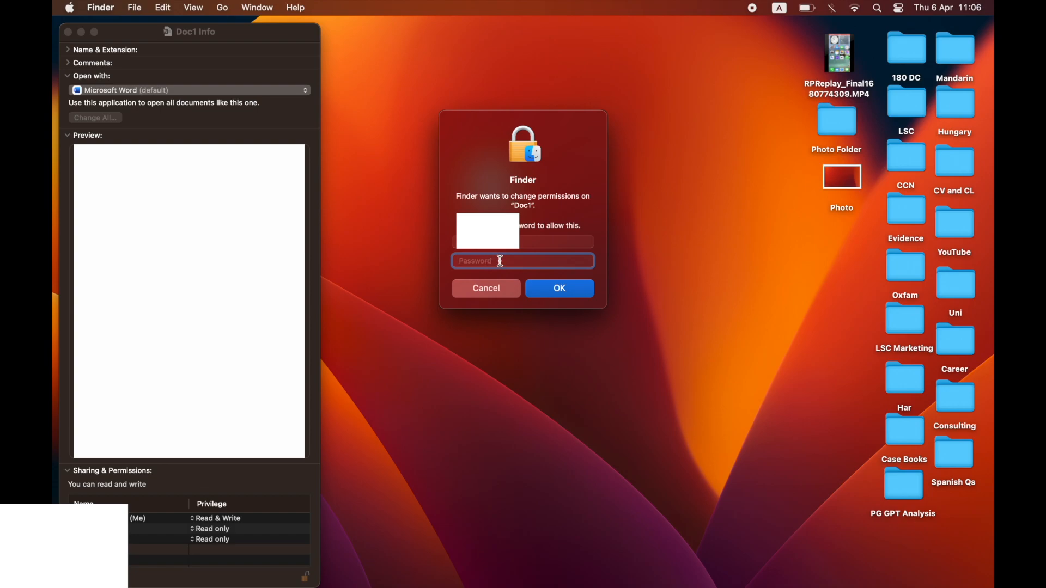
{"action": "left_click", "coordinate": [485, 288]}
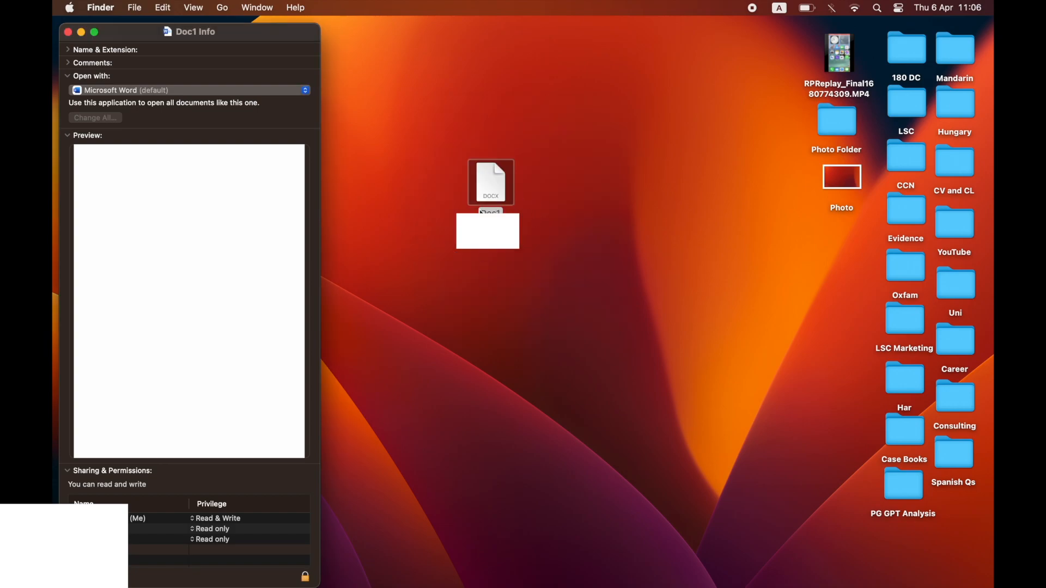
{"action": "left_click", "coordinate": [68, 32]}
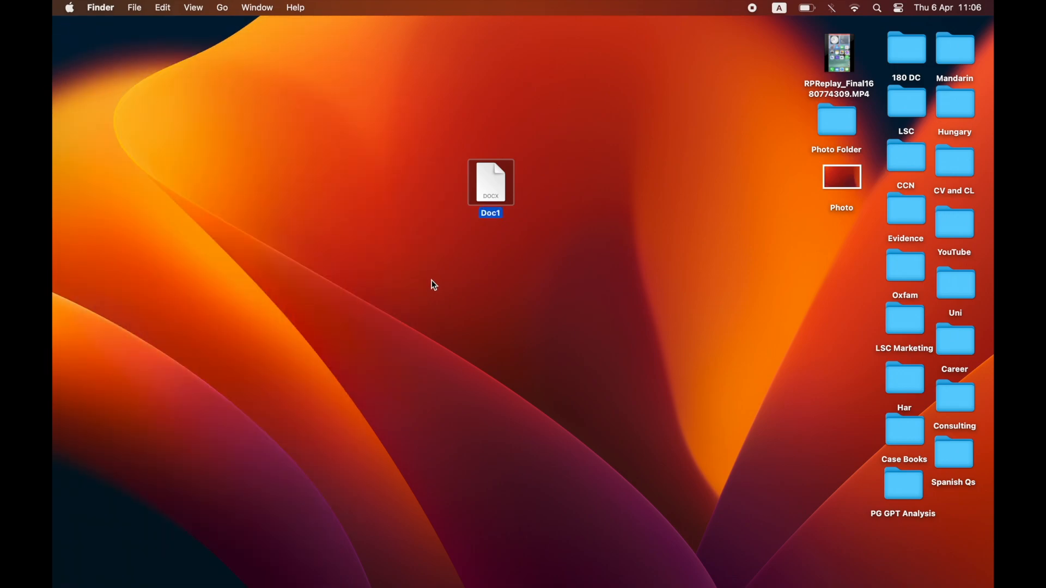
{"action": "double_click", "coordinate": [490, 182]}
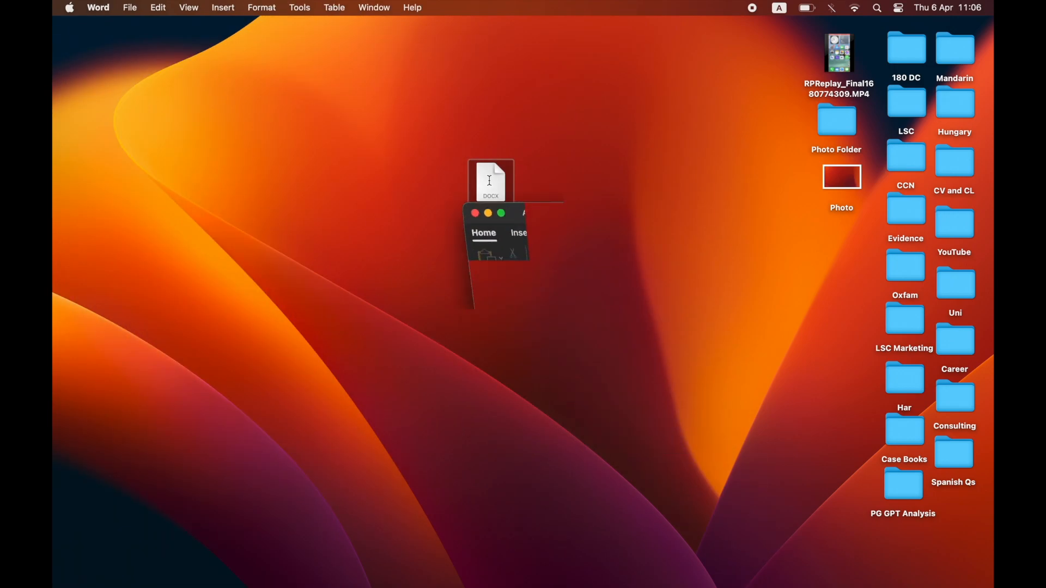
{"action": "double_click", "coordinate": [490, 180]}
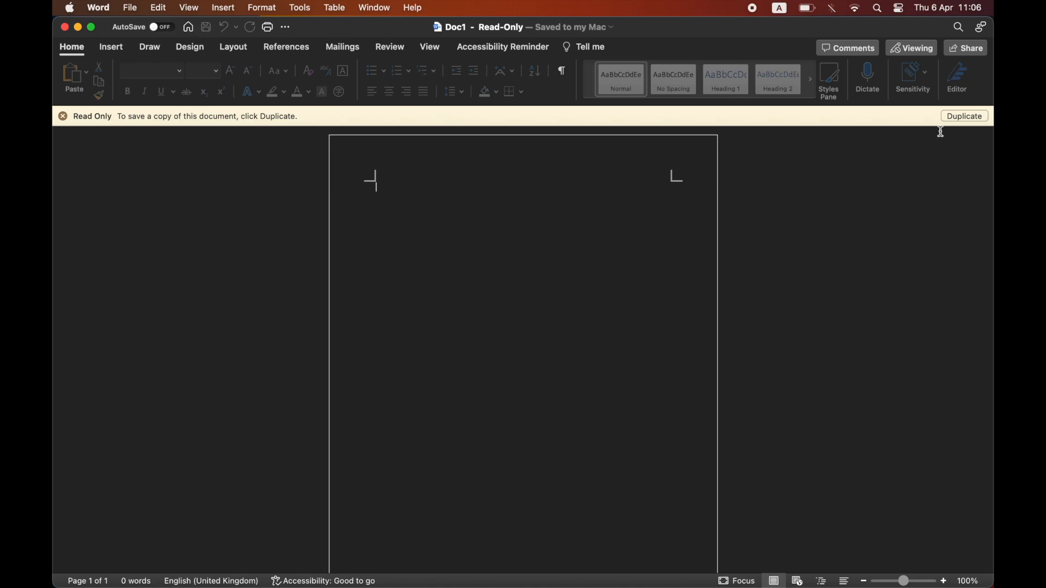
{"action": "mouse_move", "coordinate": [456, 164]}
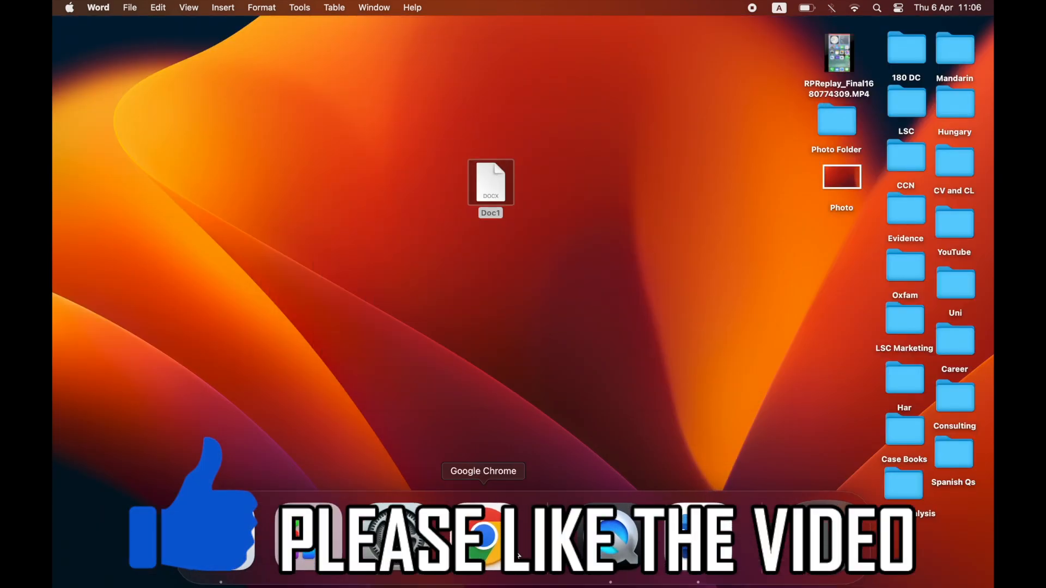
{"action": "mouse_move", "coordinate": [518, 557]}
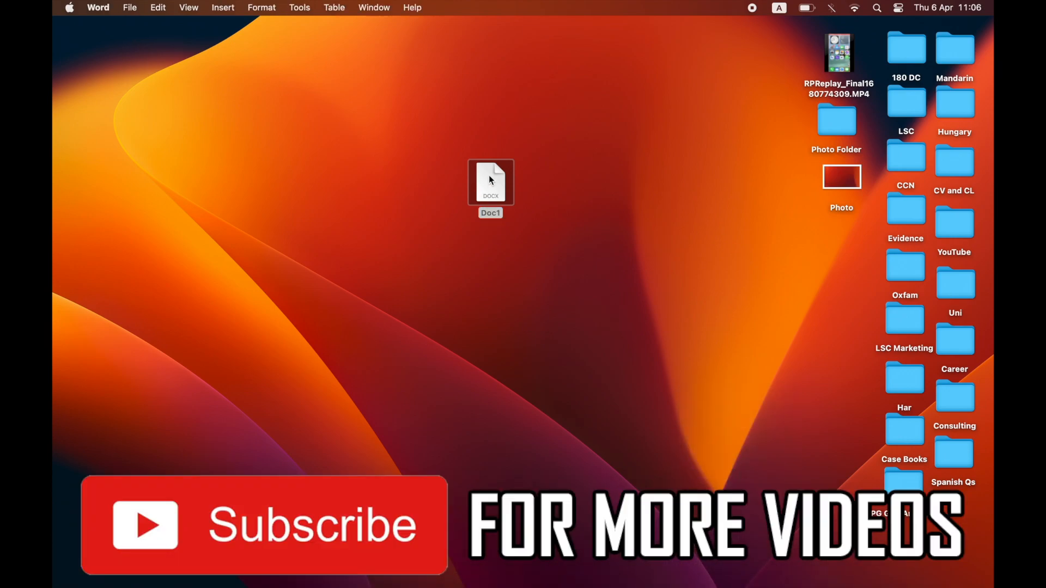
Reopen Doc1 from the desktop in Word to confirm it is editable
{"action": "double_click", "coordinate": [491, 182]}
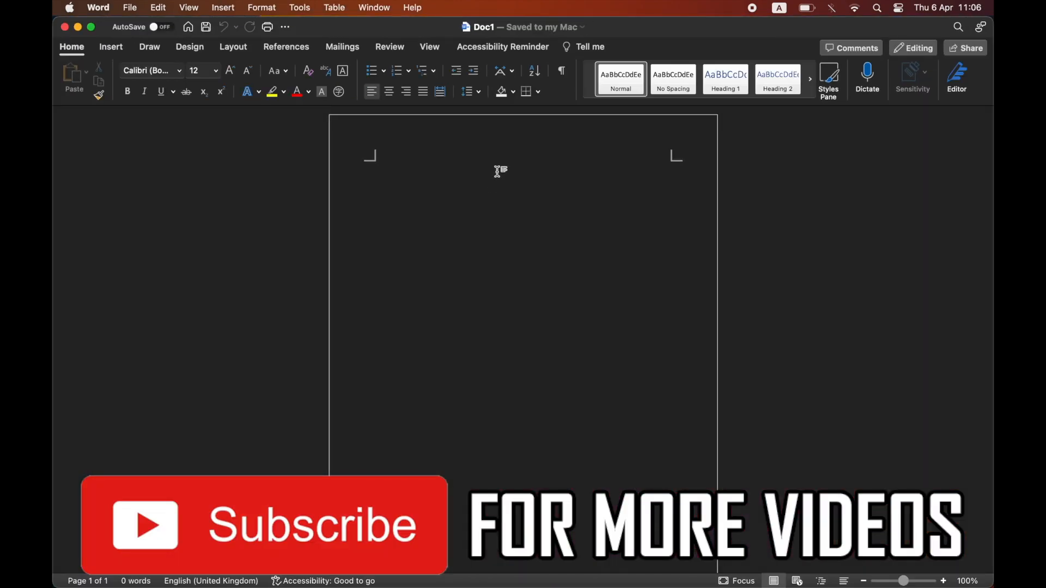